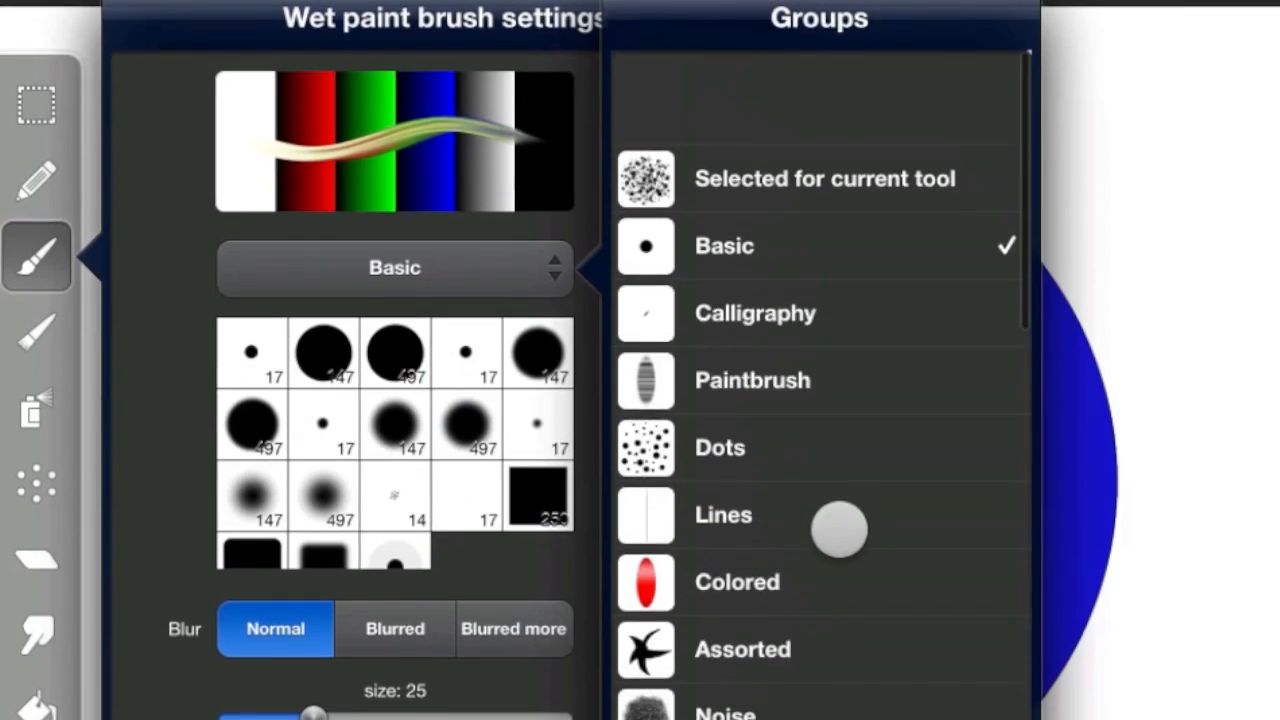
Step: Browse the wet paint brush groups and save the current brush as favorite 'Marker'
scroll("down", 3)
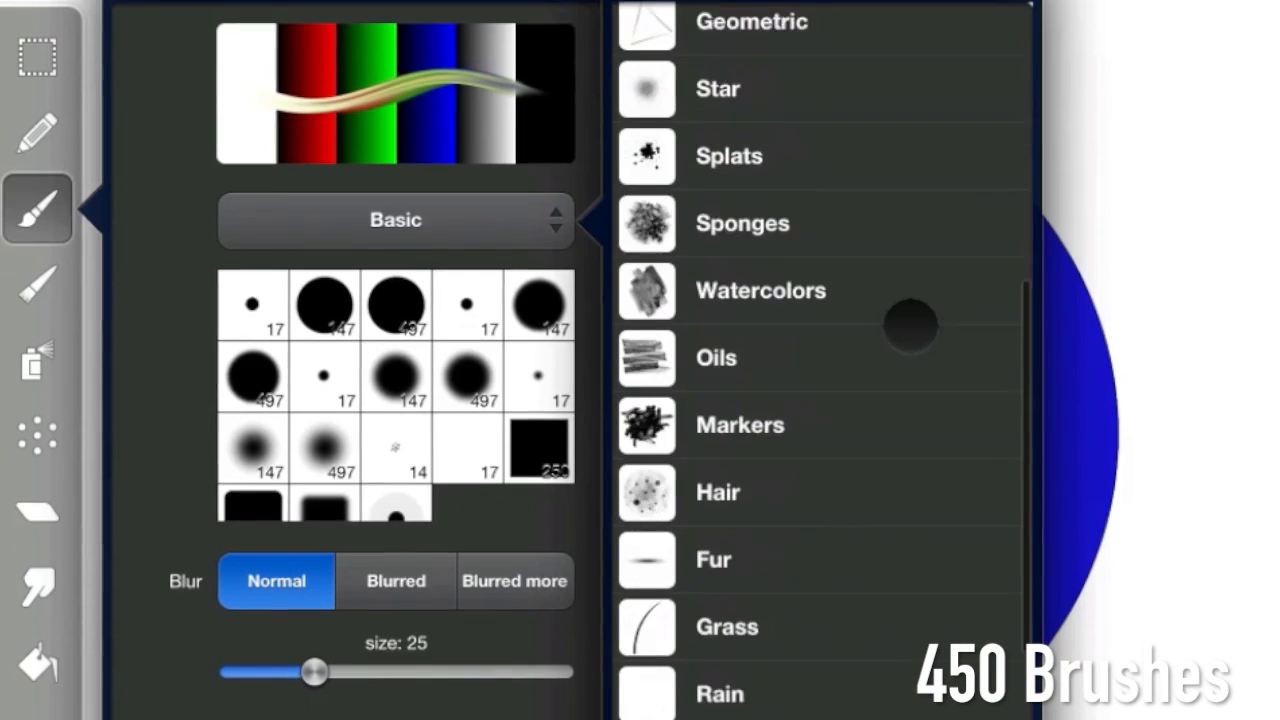
scroll("down", 3)
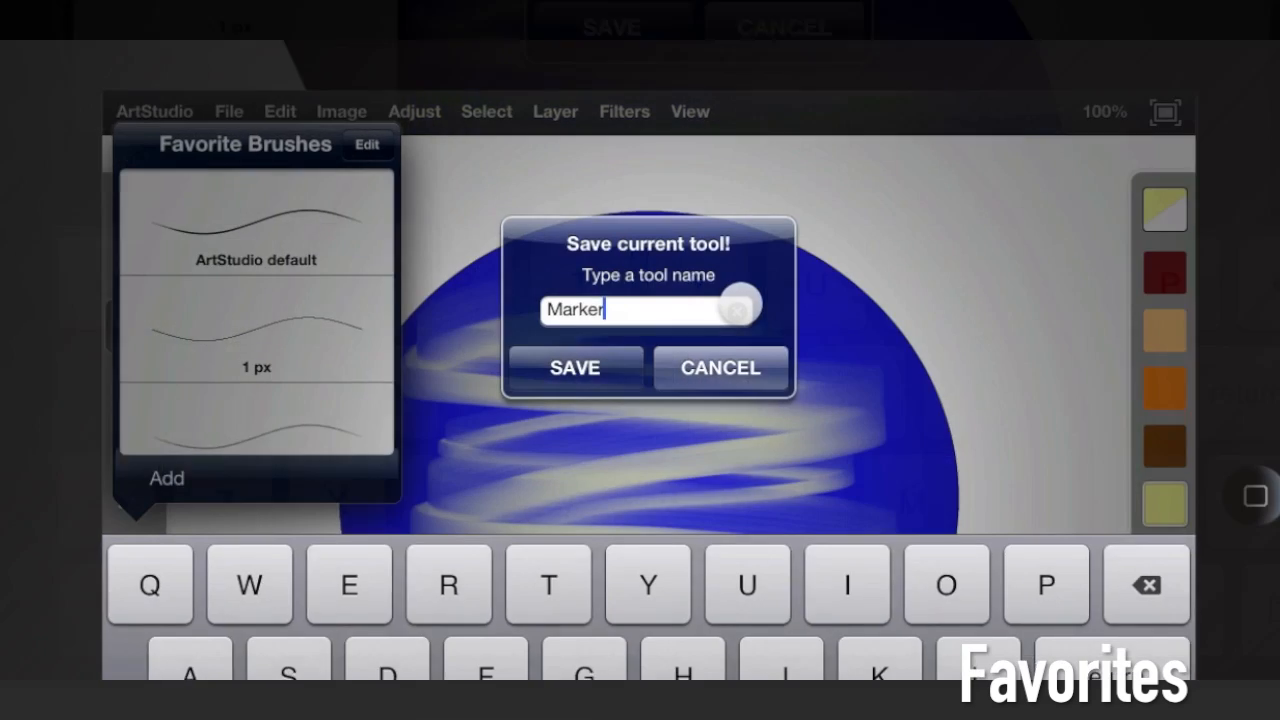
left_click(576, 368)
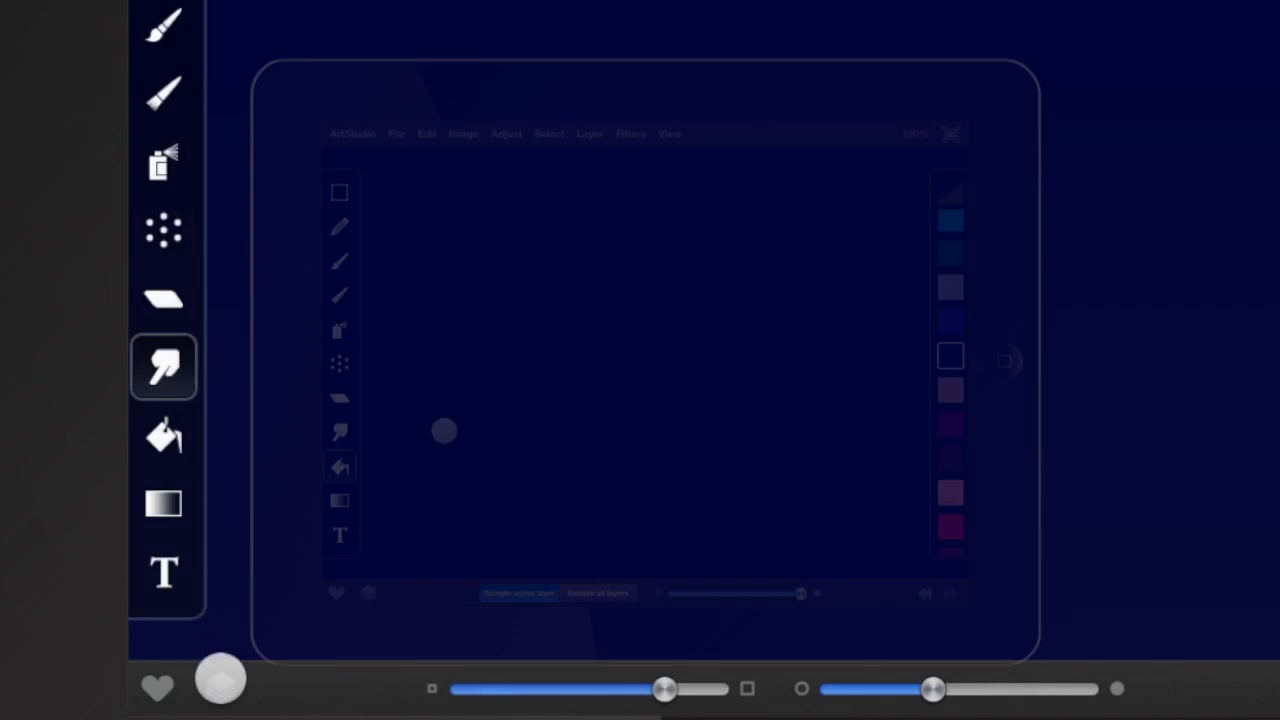
Step: Paint a soft white cloud with a soft brush, then rain streaks below with a lines brush
left_click(220, 684)
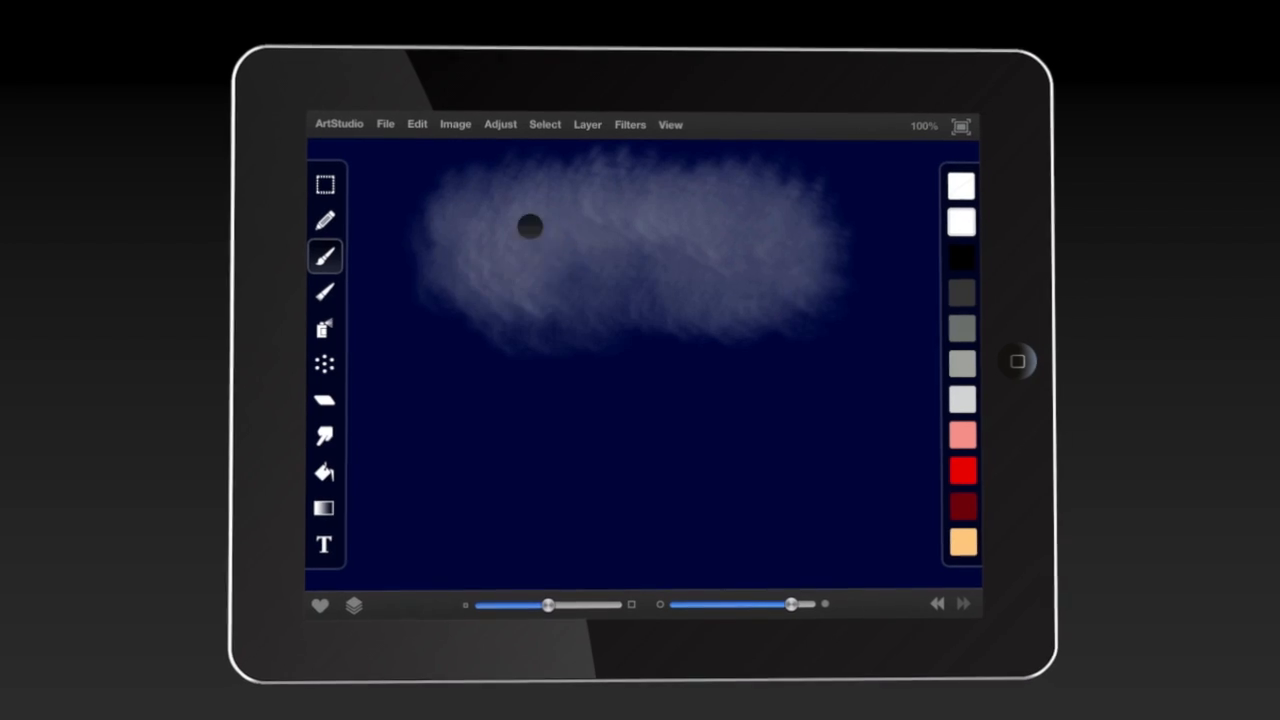
left_click(324, 256)
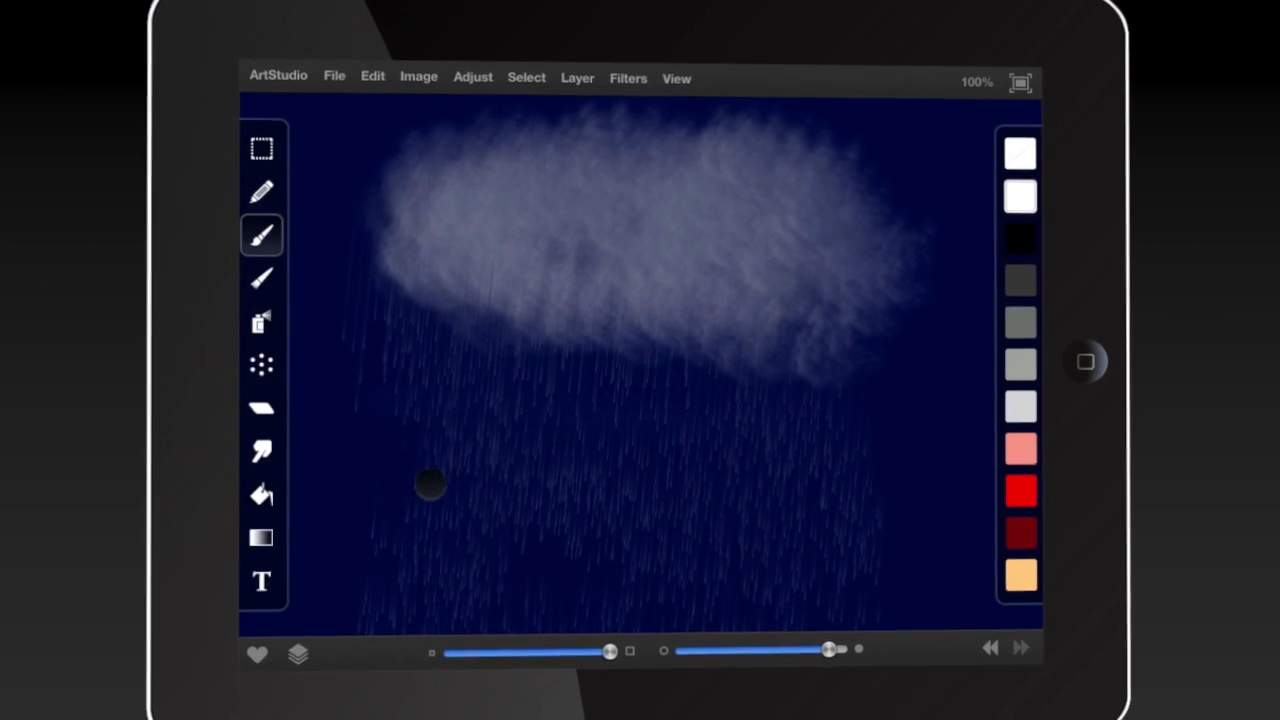
left_click(1016, 80)
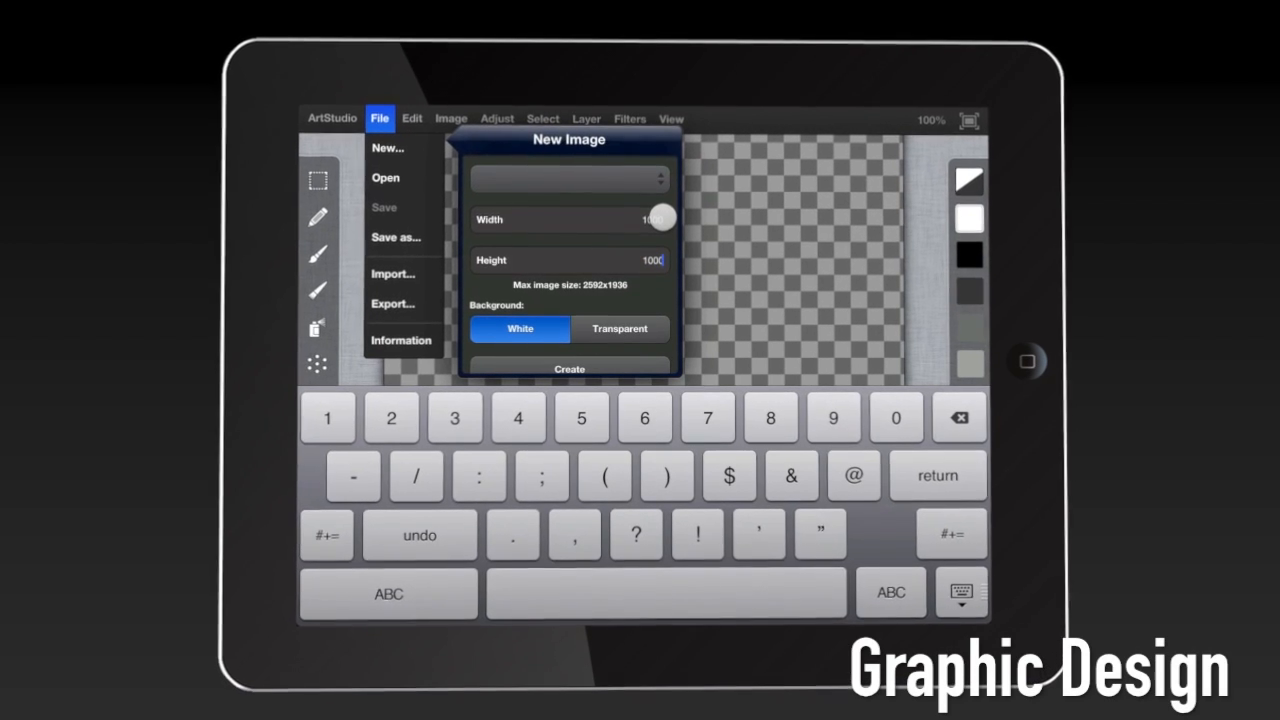
Step: Create a new white image and round its canvas-wide selection's corners with radius 20
left_click(568, 368)
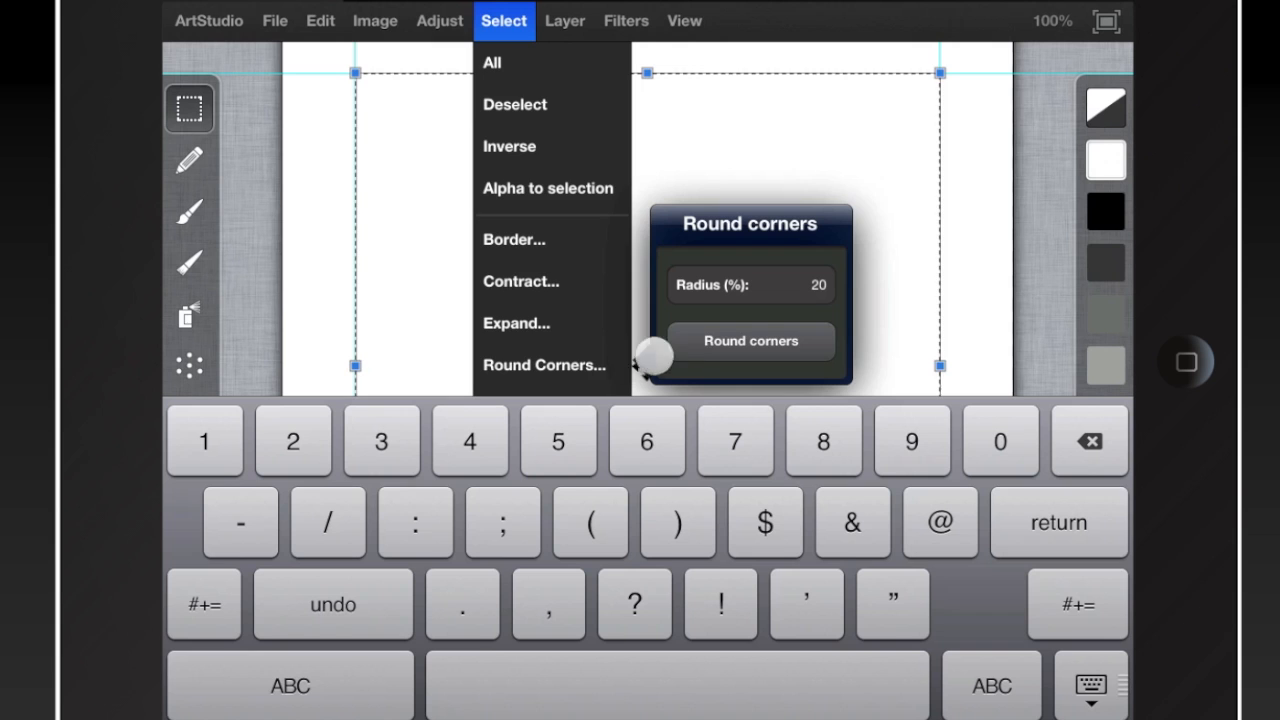
left_click(752, 340)
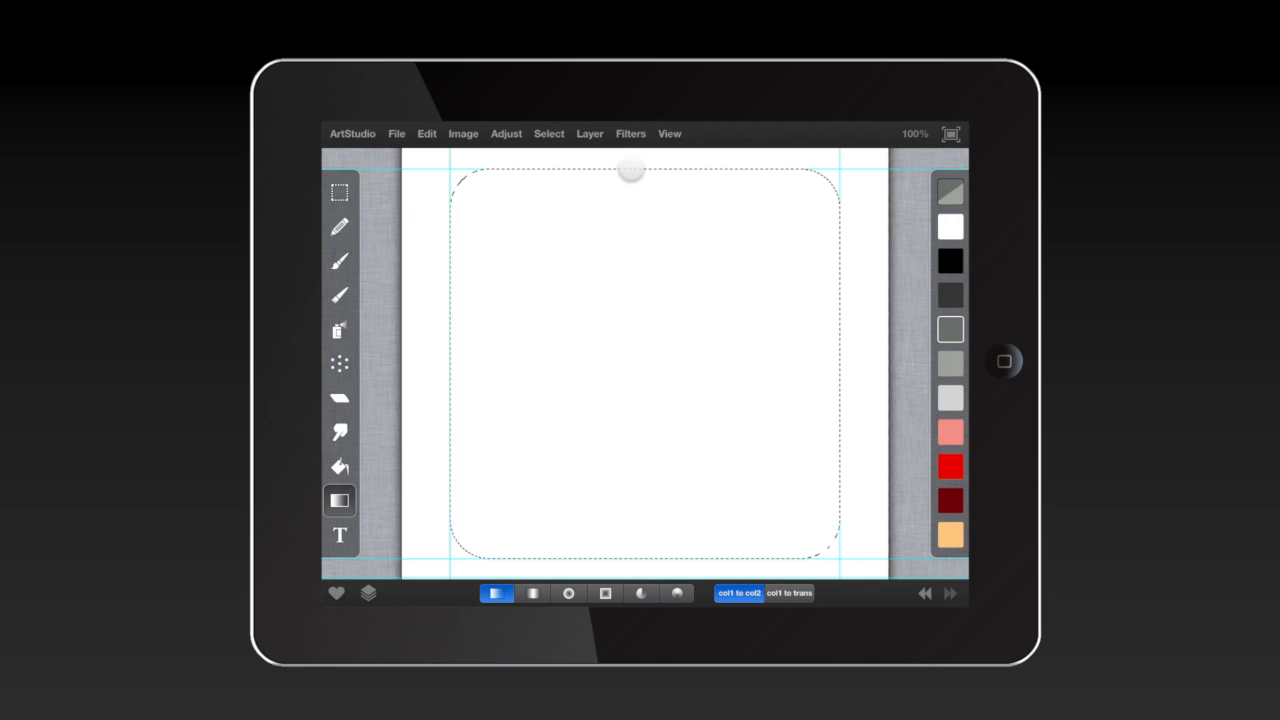
Step: Fill the rounded square with a grey gradient and place Futura-Medium 'Logo Design' text at size 114
left_click_drag(630, 170, 634, 556)
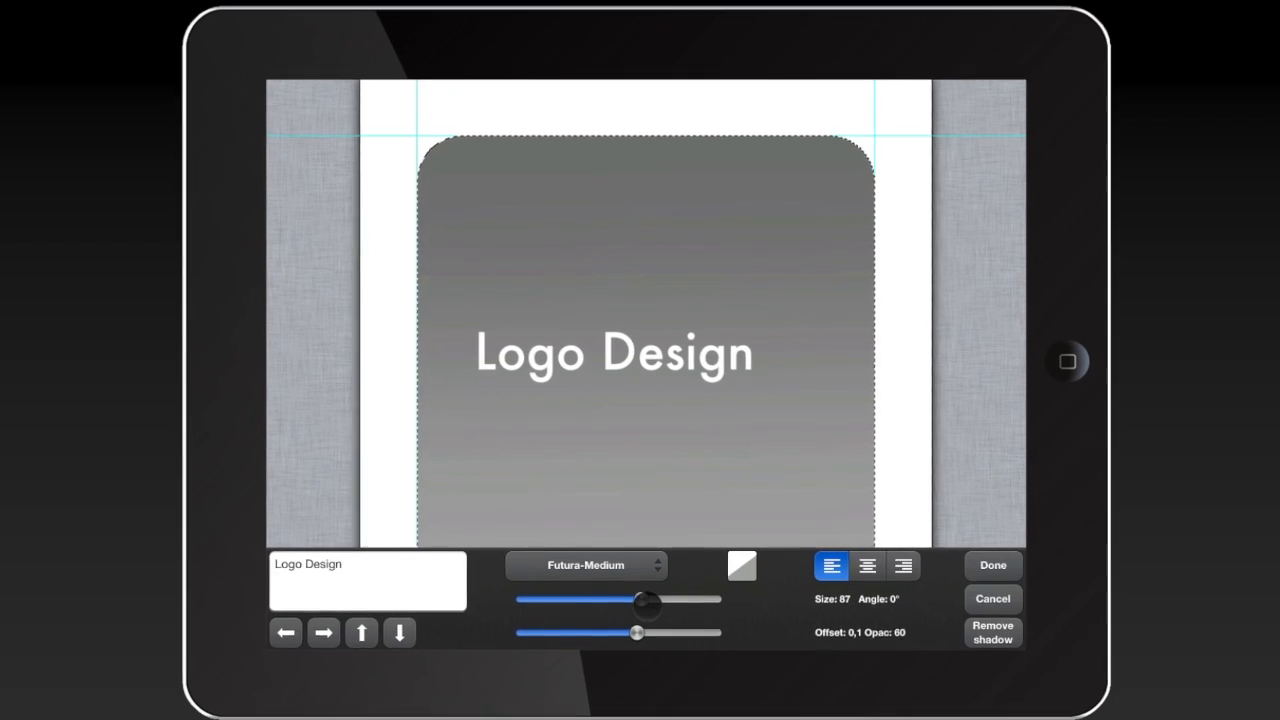
left_click_drag(644, 600, 656, 628)
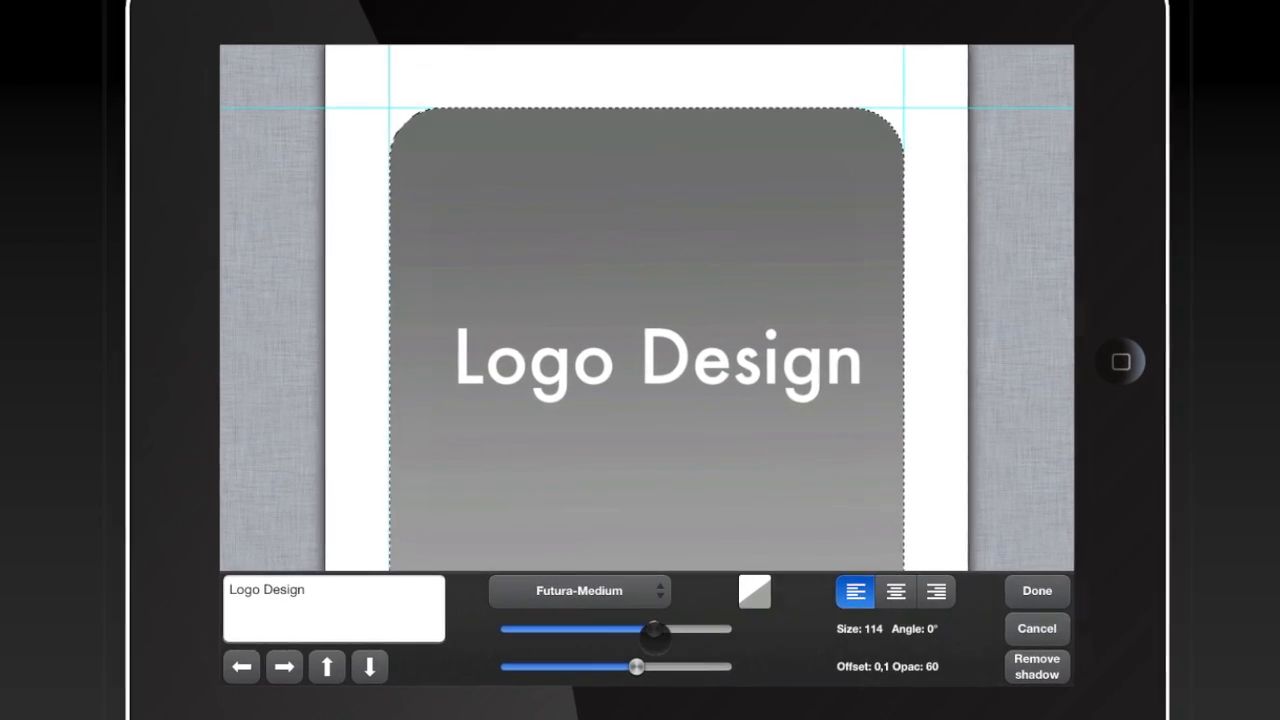
left_click(1036, 592)
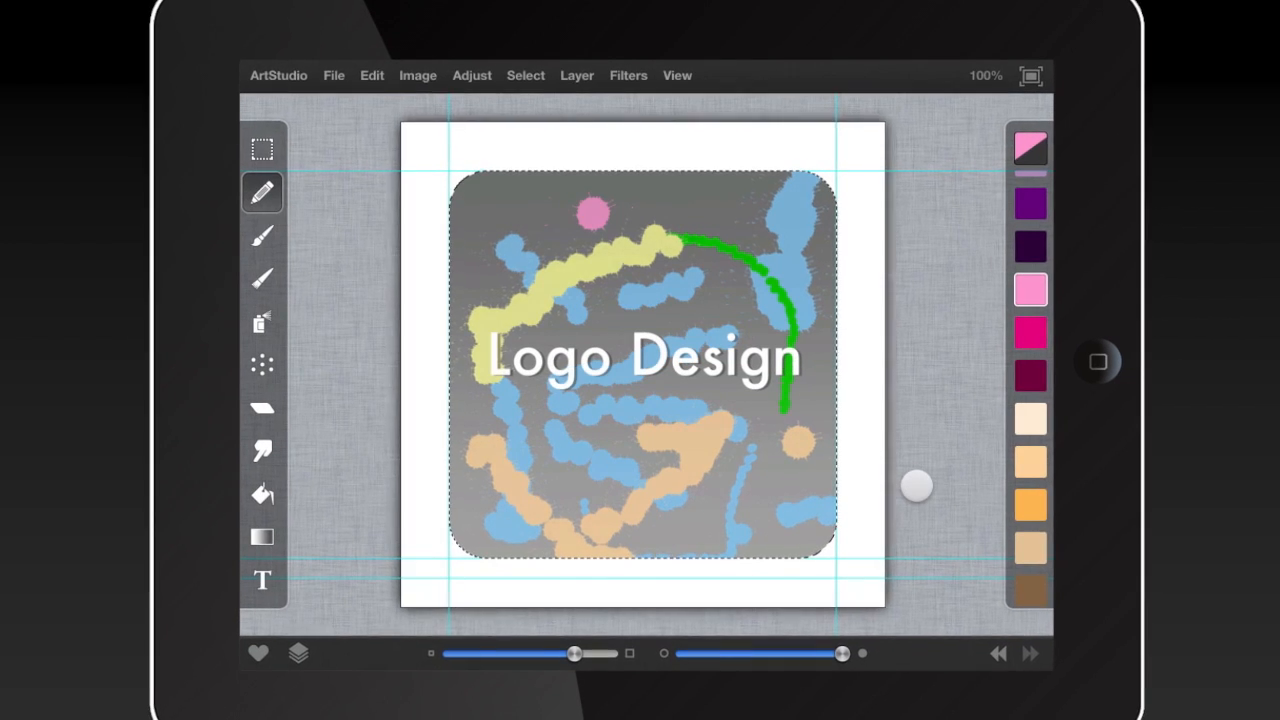
Step: Bring up the logo's export options (JPEG/PNG/PSD) from the File menu
left_click(334, 76)
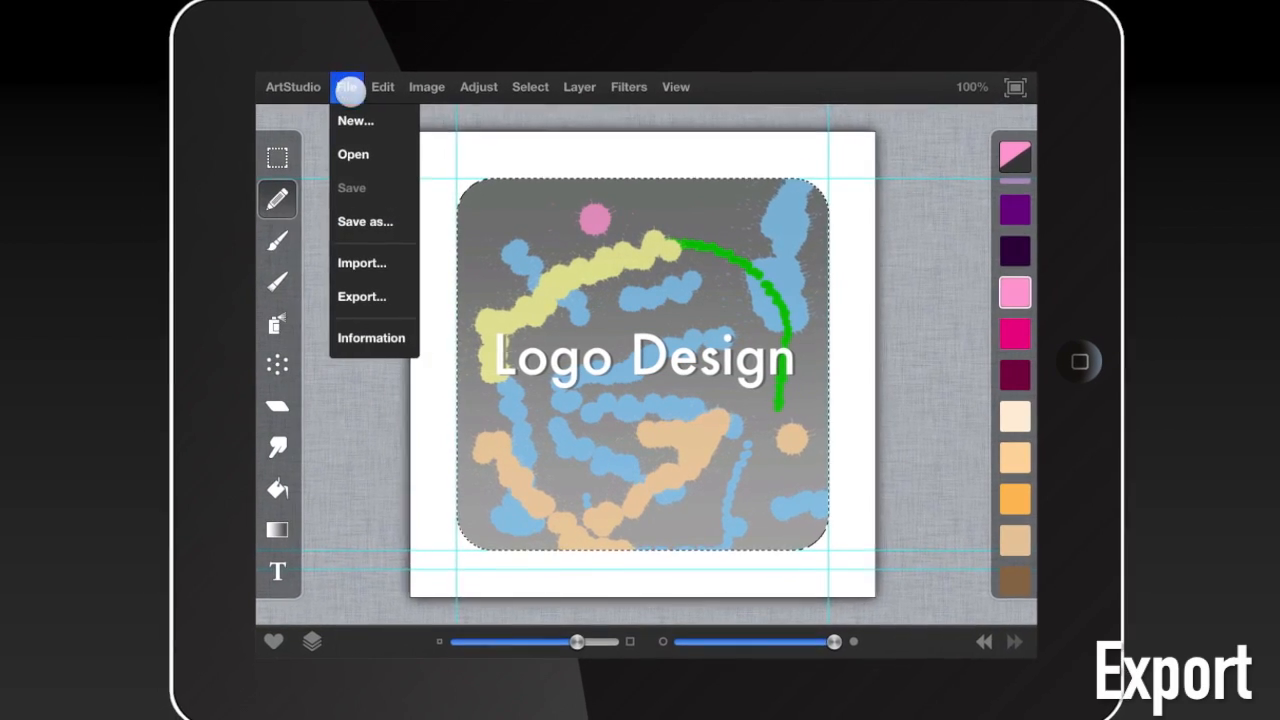
left_click(362, 296)
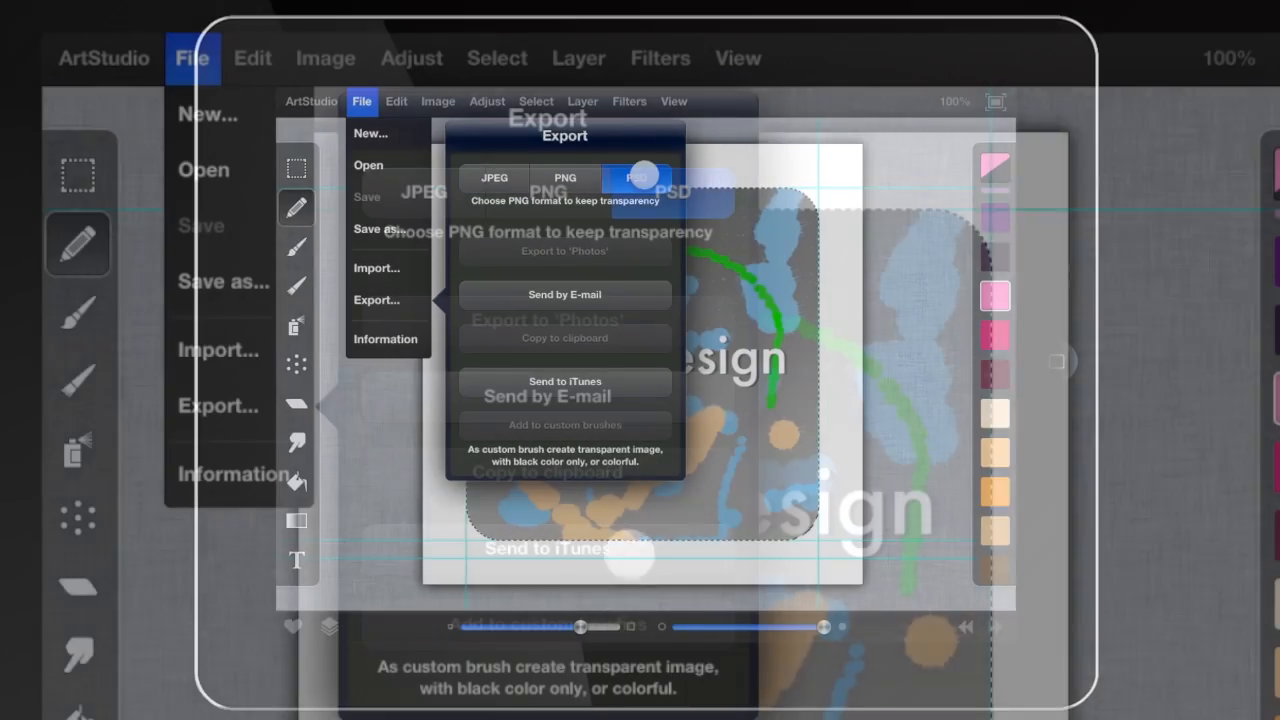
left_click(564, 294)
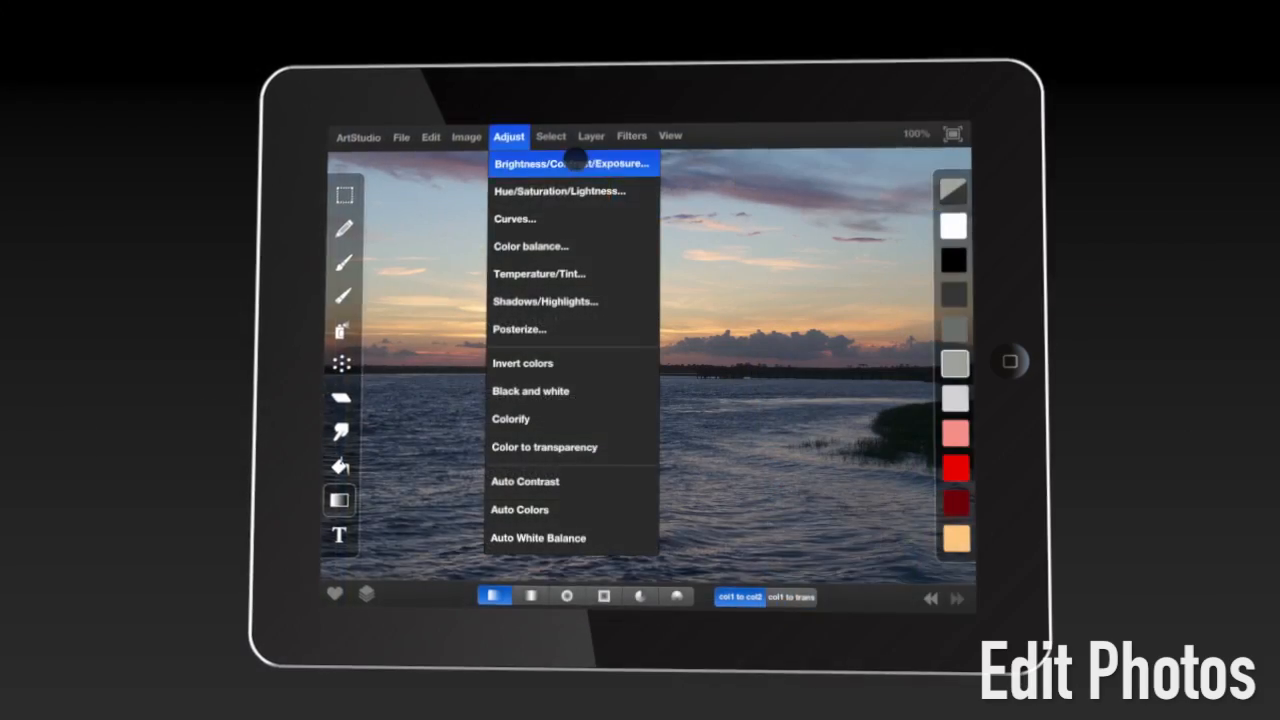
Step: Raise the sunset photo's brightness to 23 in Brightness/Contrast/Exposure
left_click(570, 162)
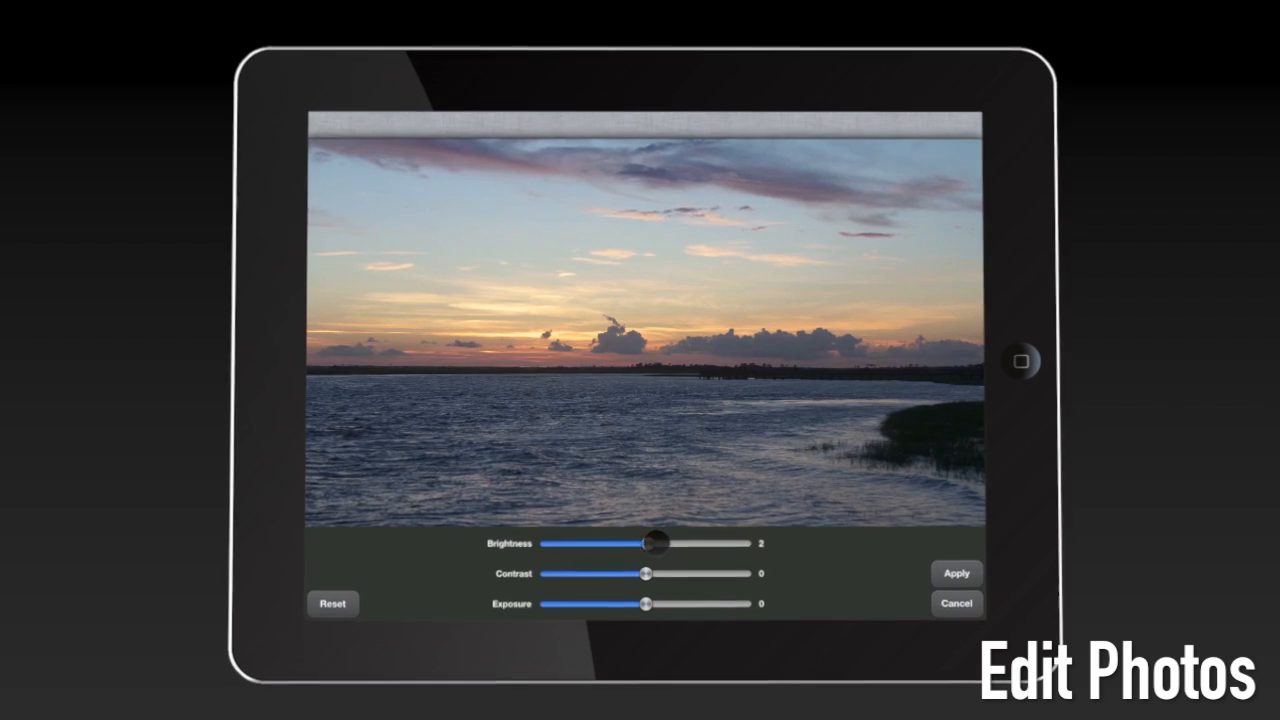
left_click_drag(656, 544, 672, 552)
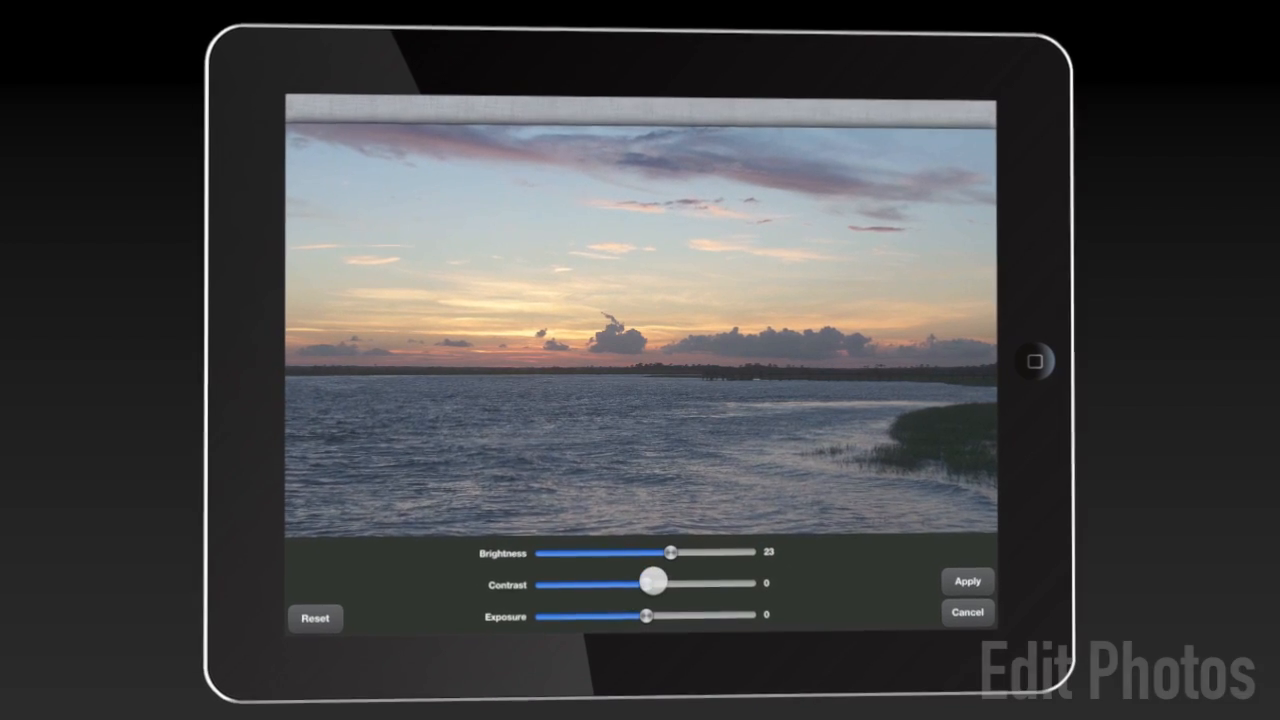